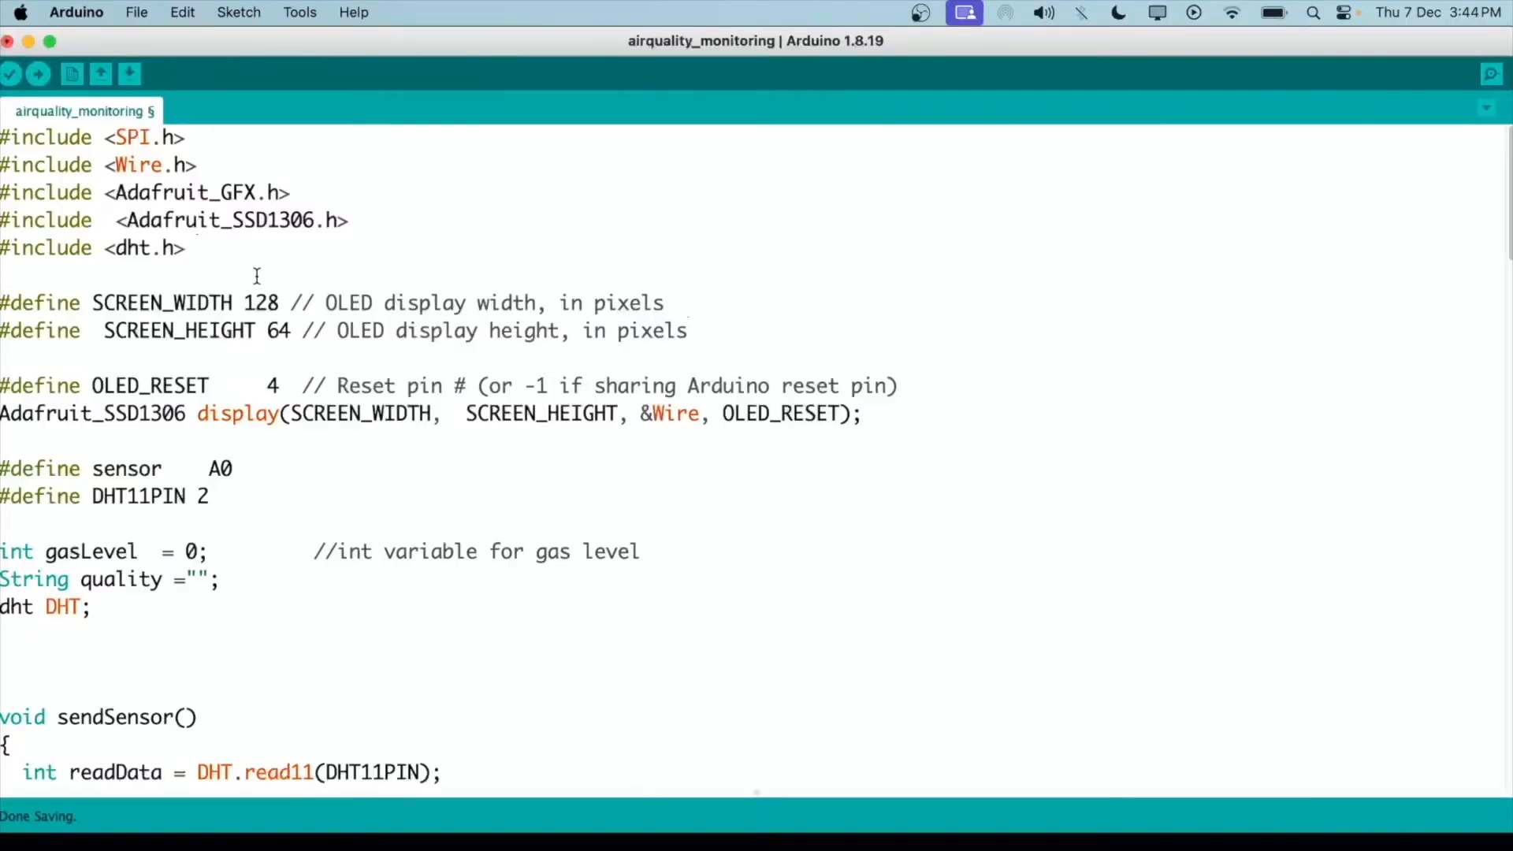
left_click_drag(0, 137, 203, 247)
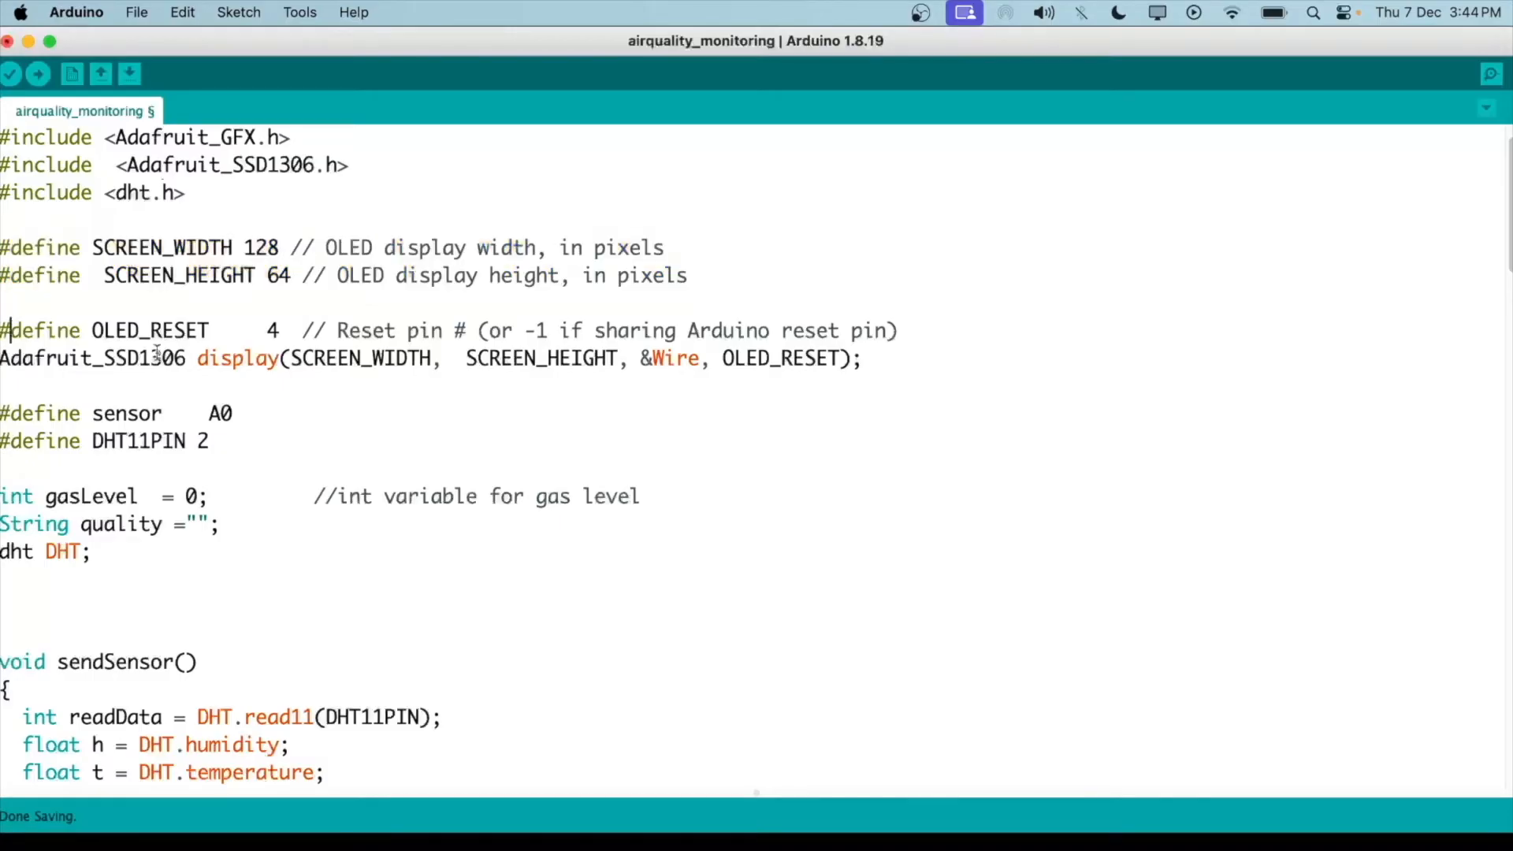
double_click(16, 359)
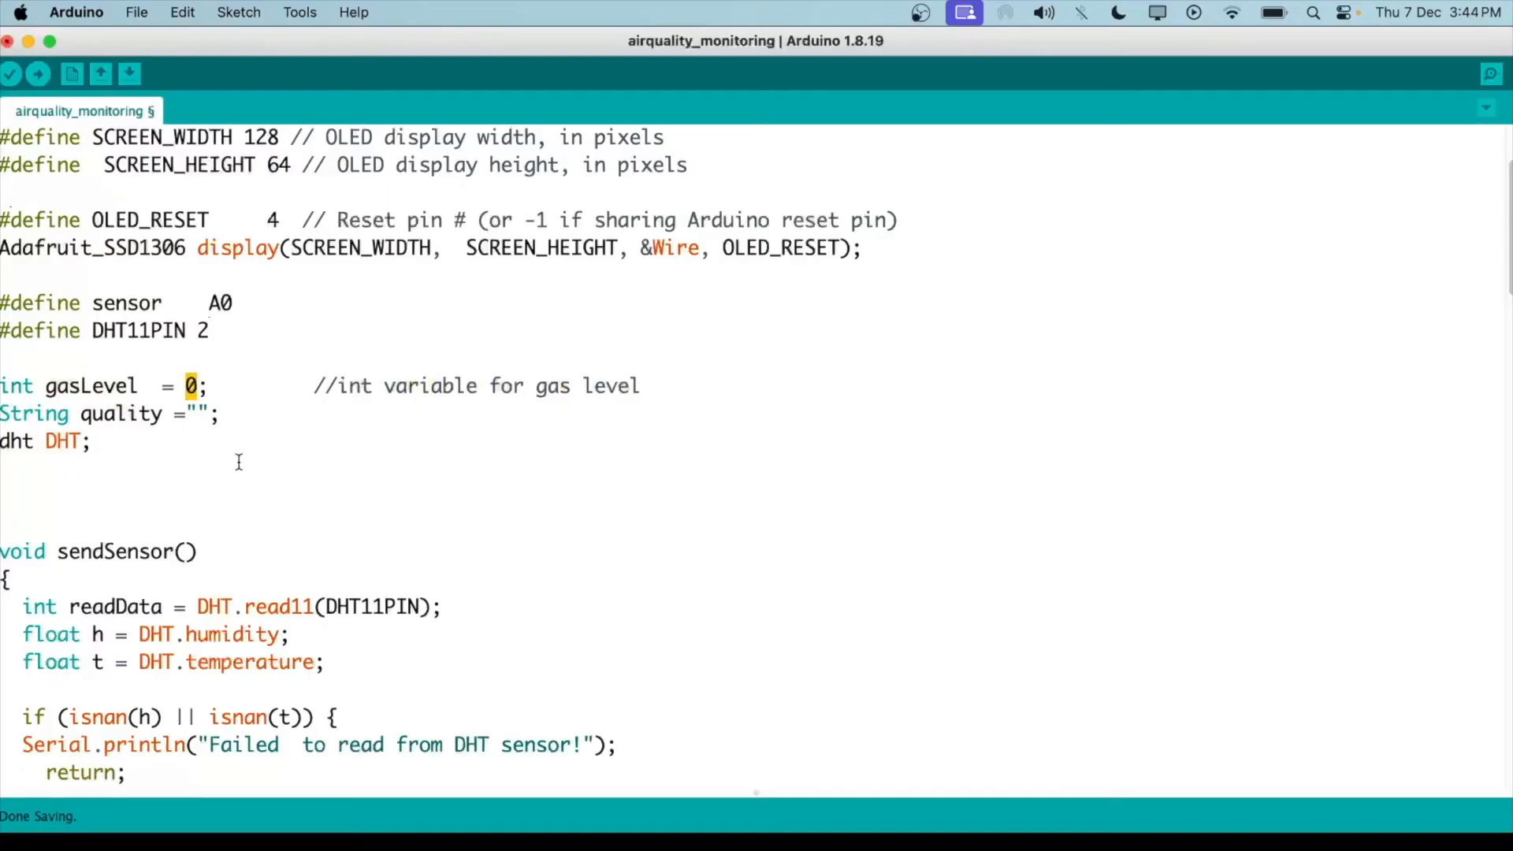
scroll("down", 3)
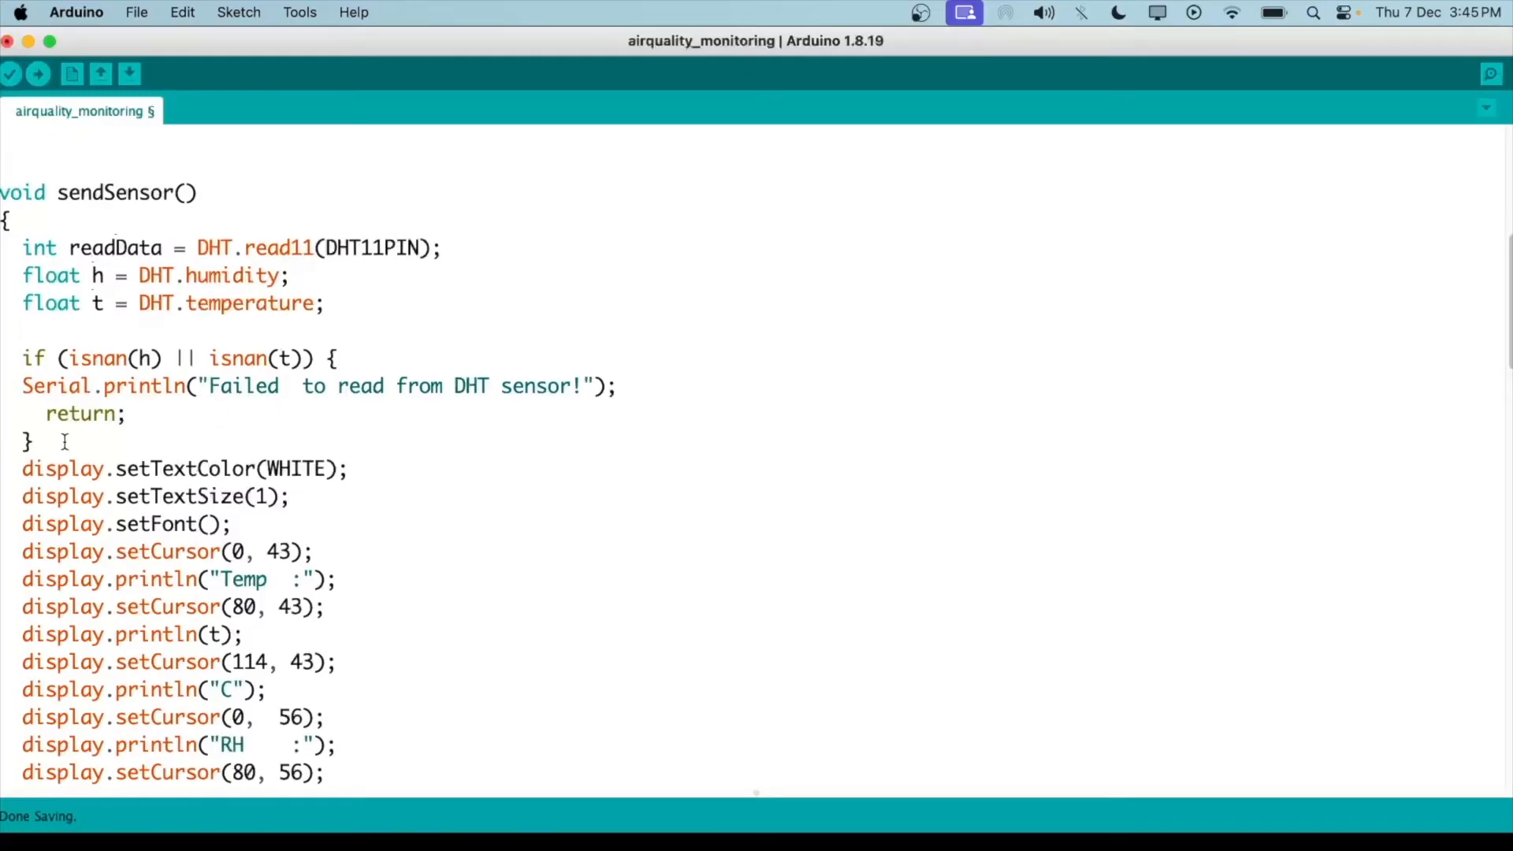
left_click_drag(37, 358, 38, 442)
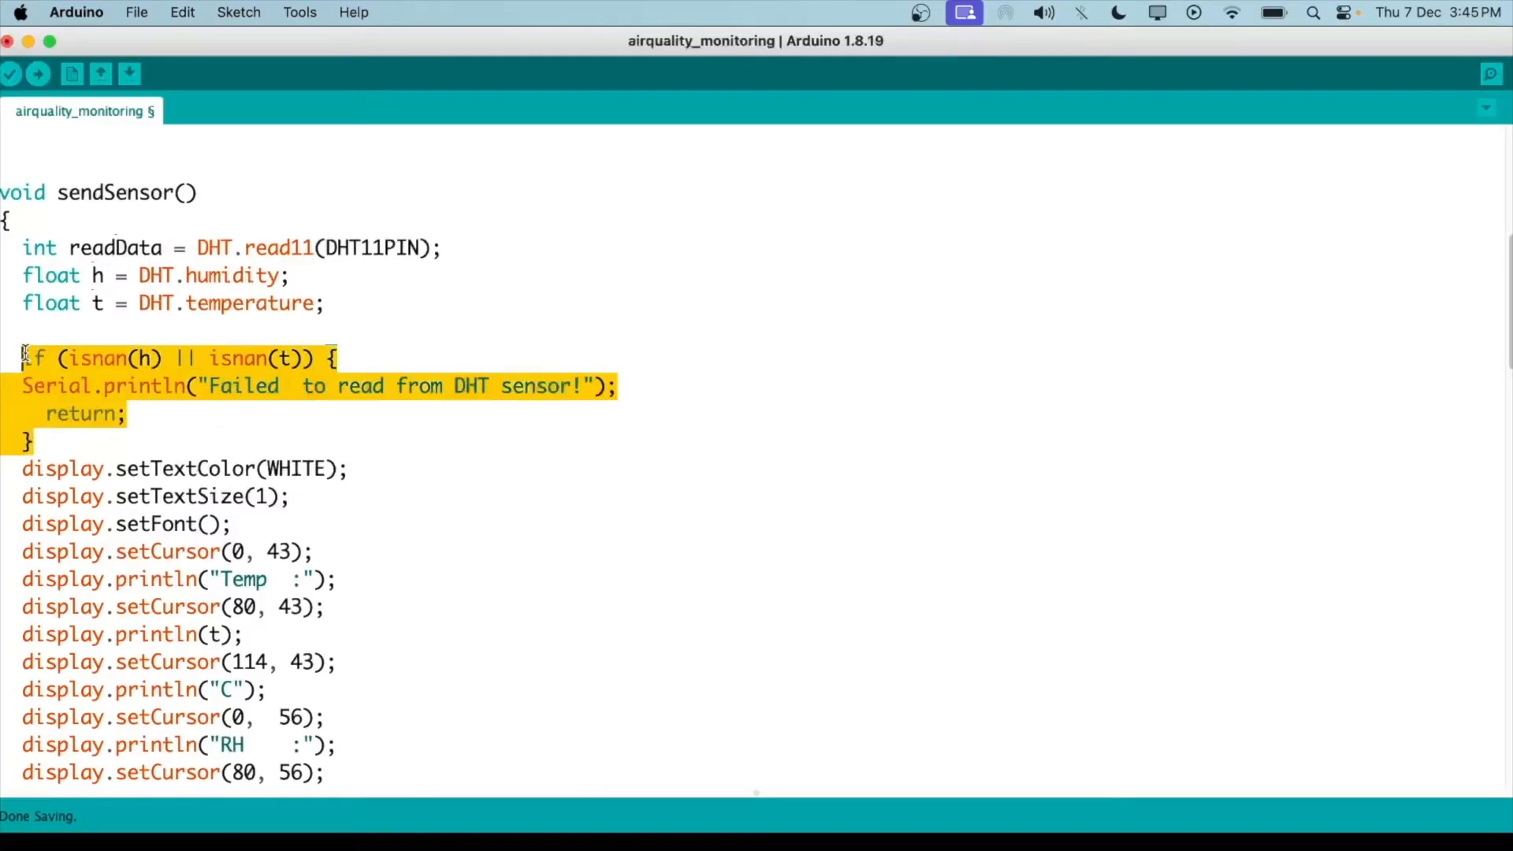
scroll("down", 3)
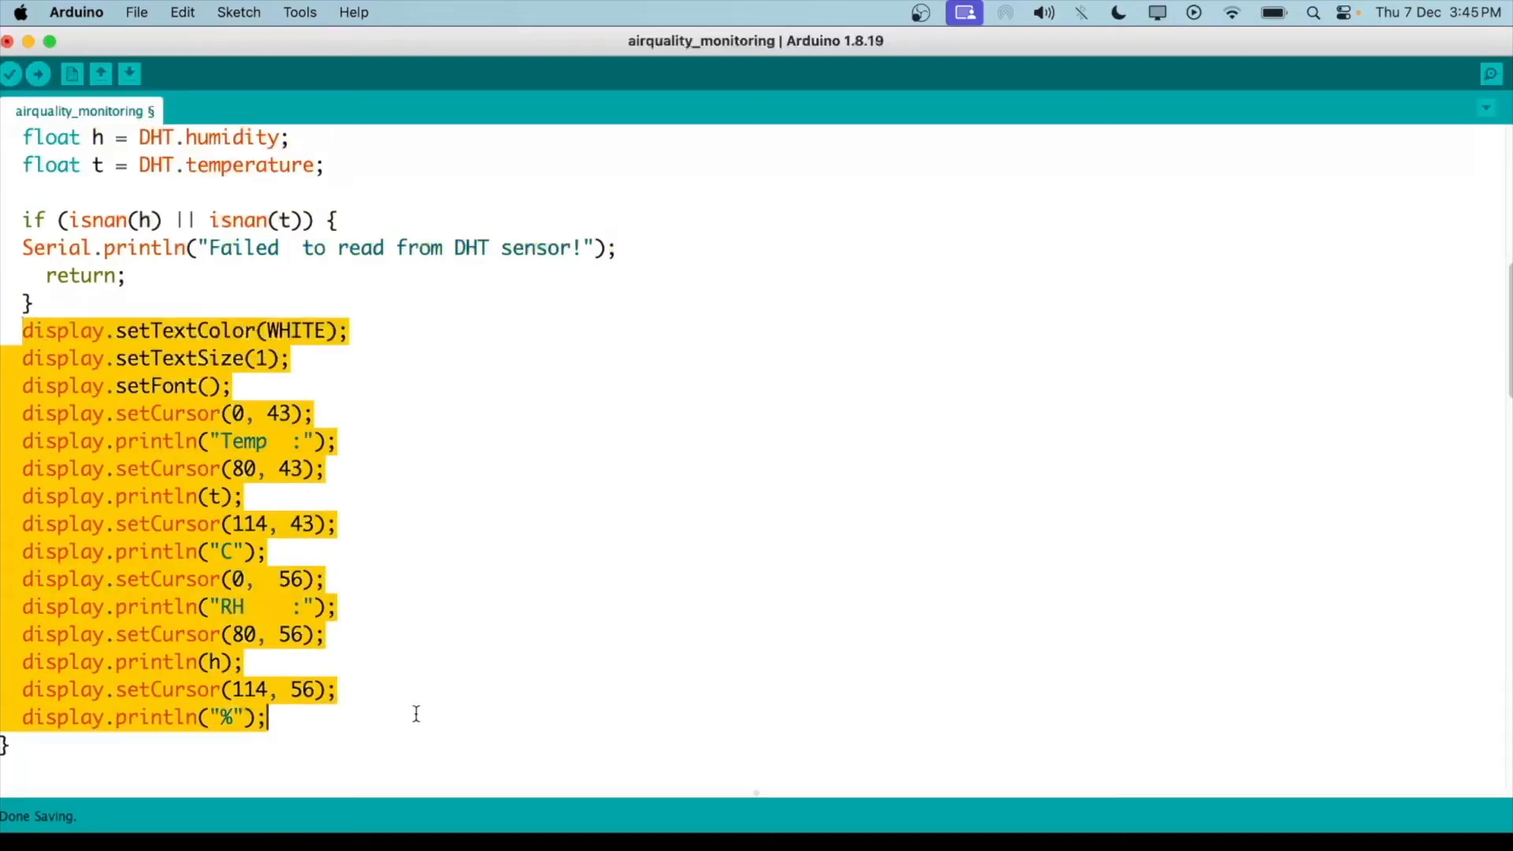
scroll("down", 3)
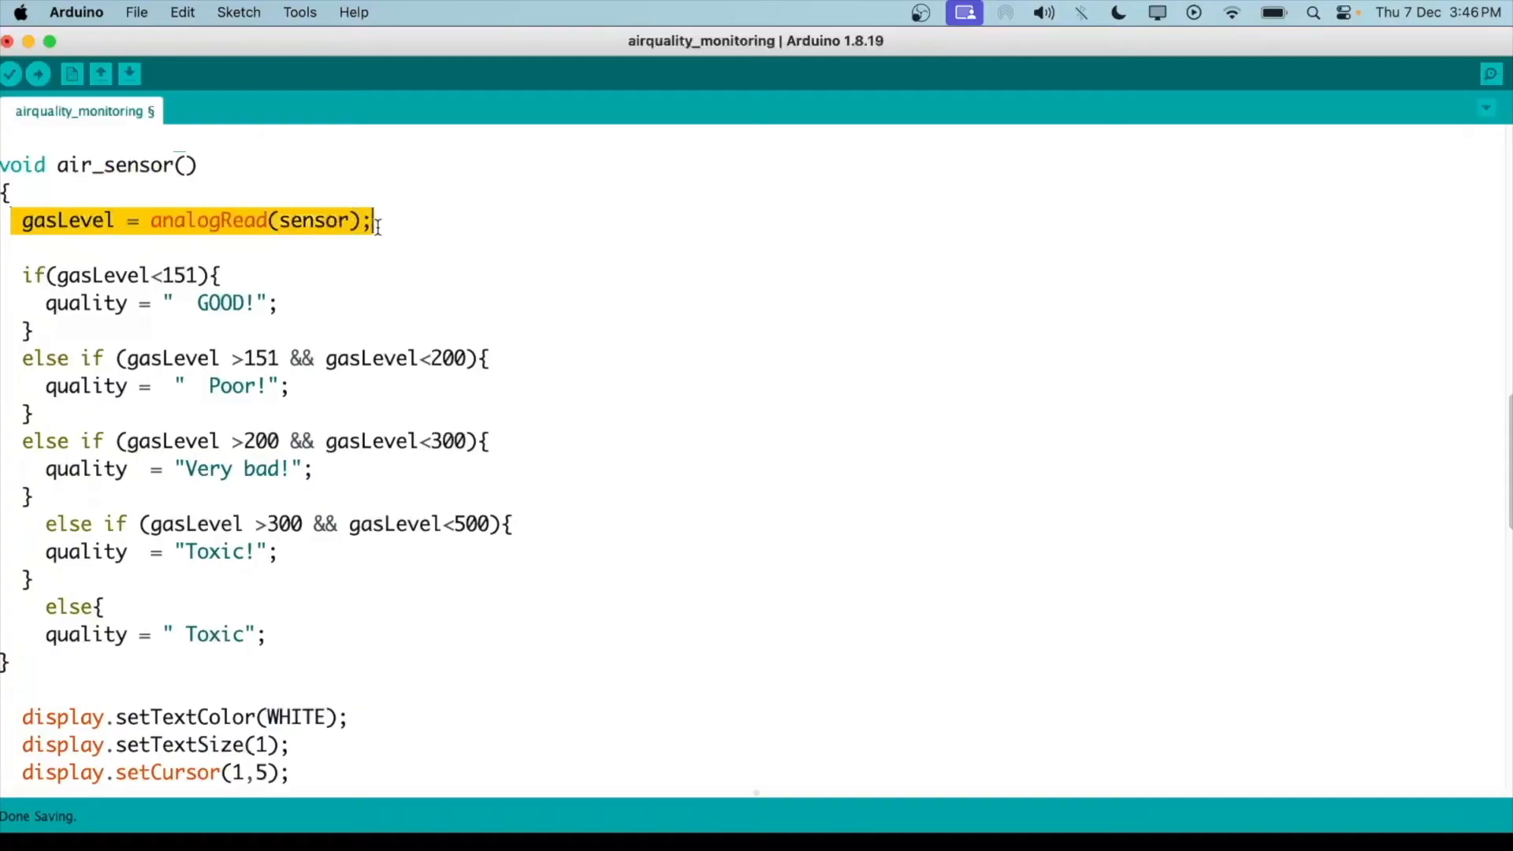
scroll("down", 3)
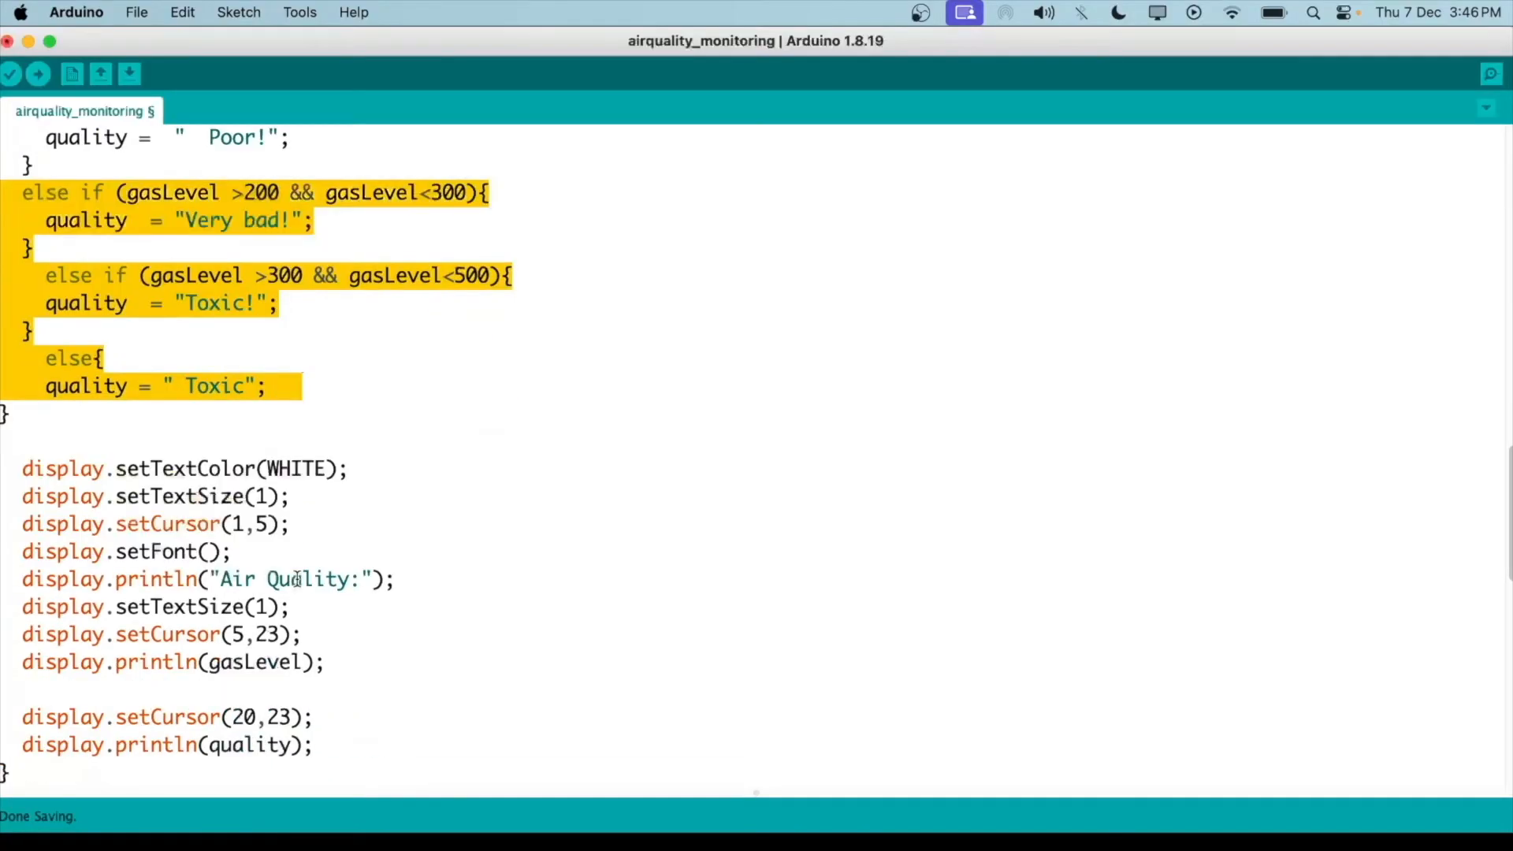
scroll("down", 3)
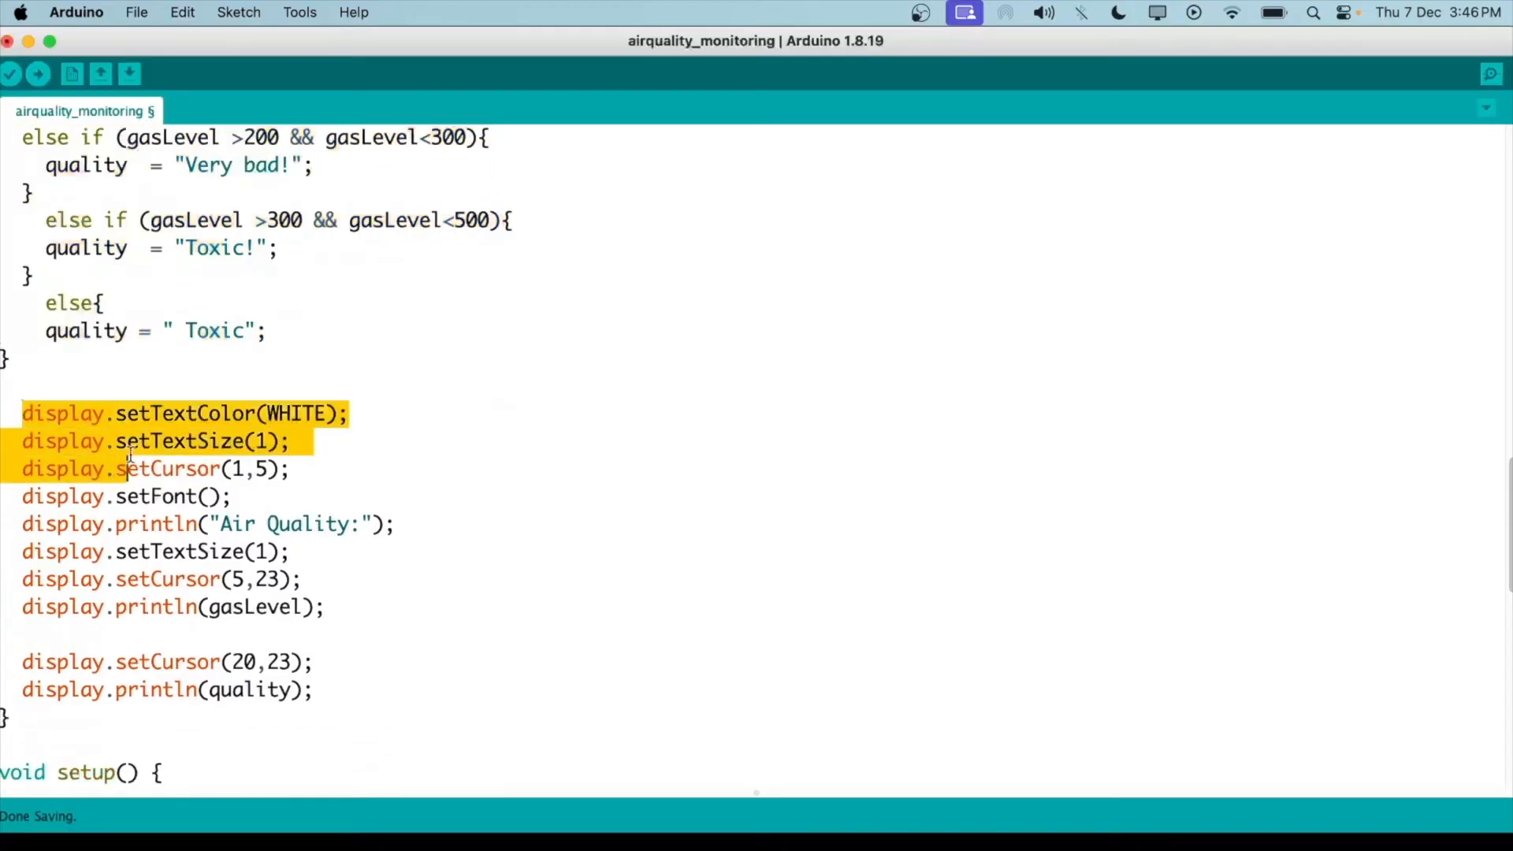
left_click_drag(126, 469, 314, 663)
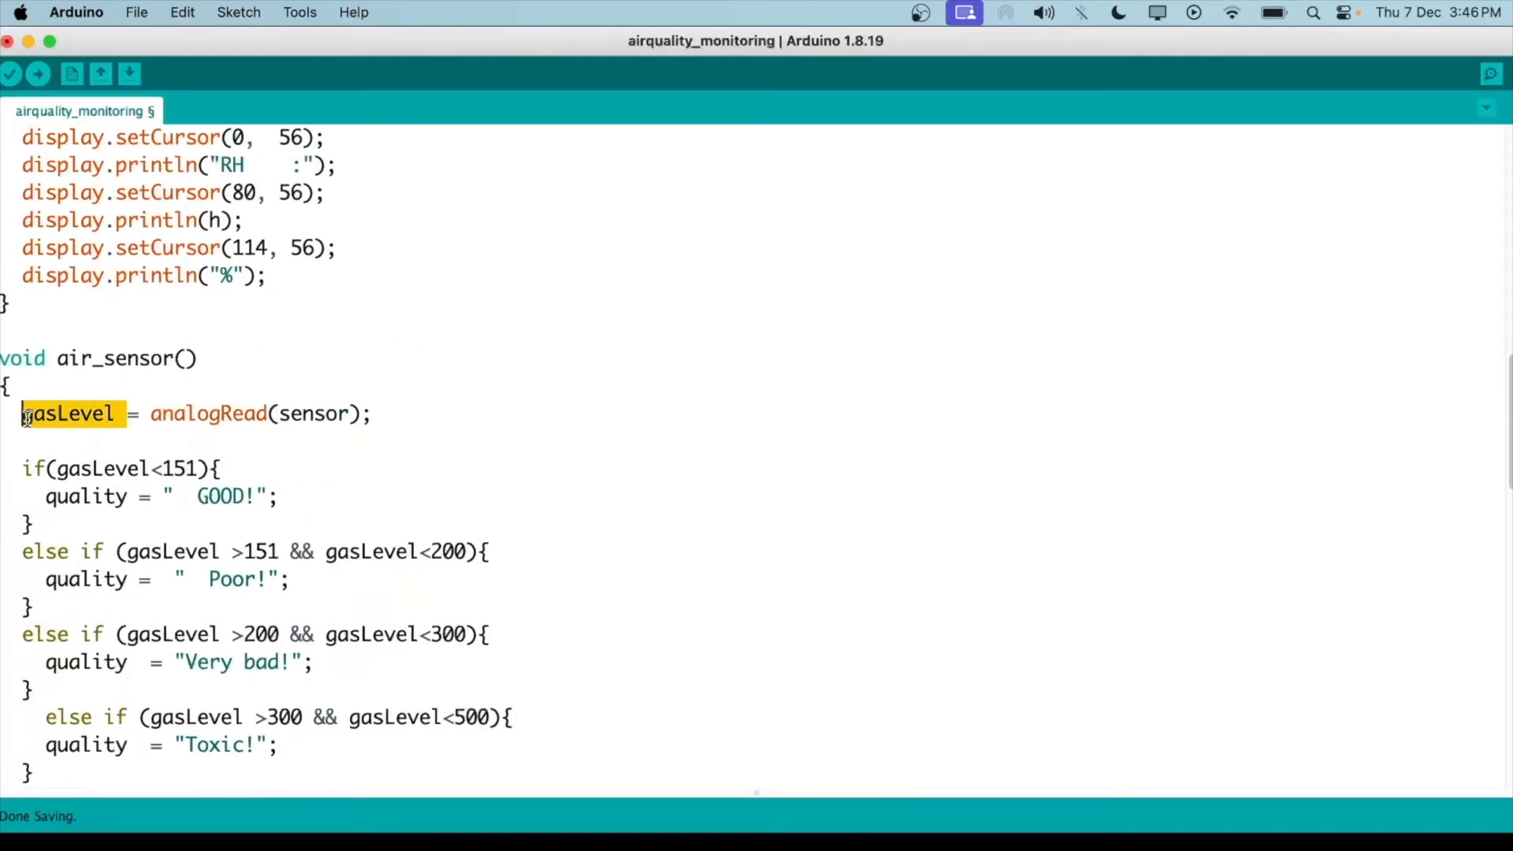
scroll("down", 3)
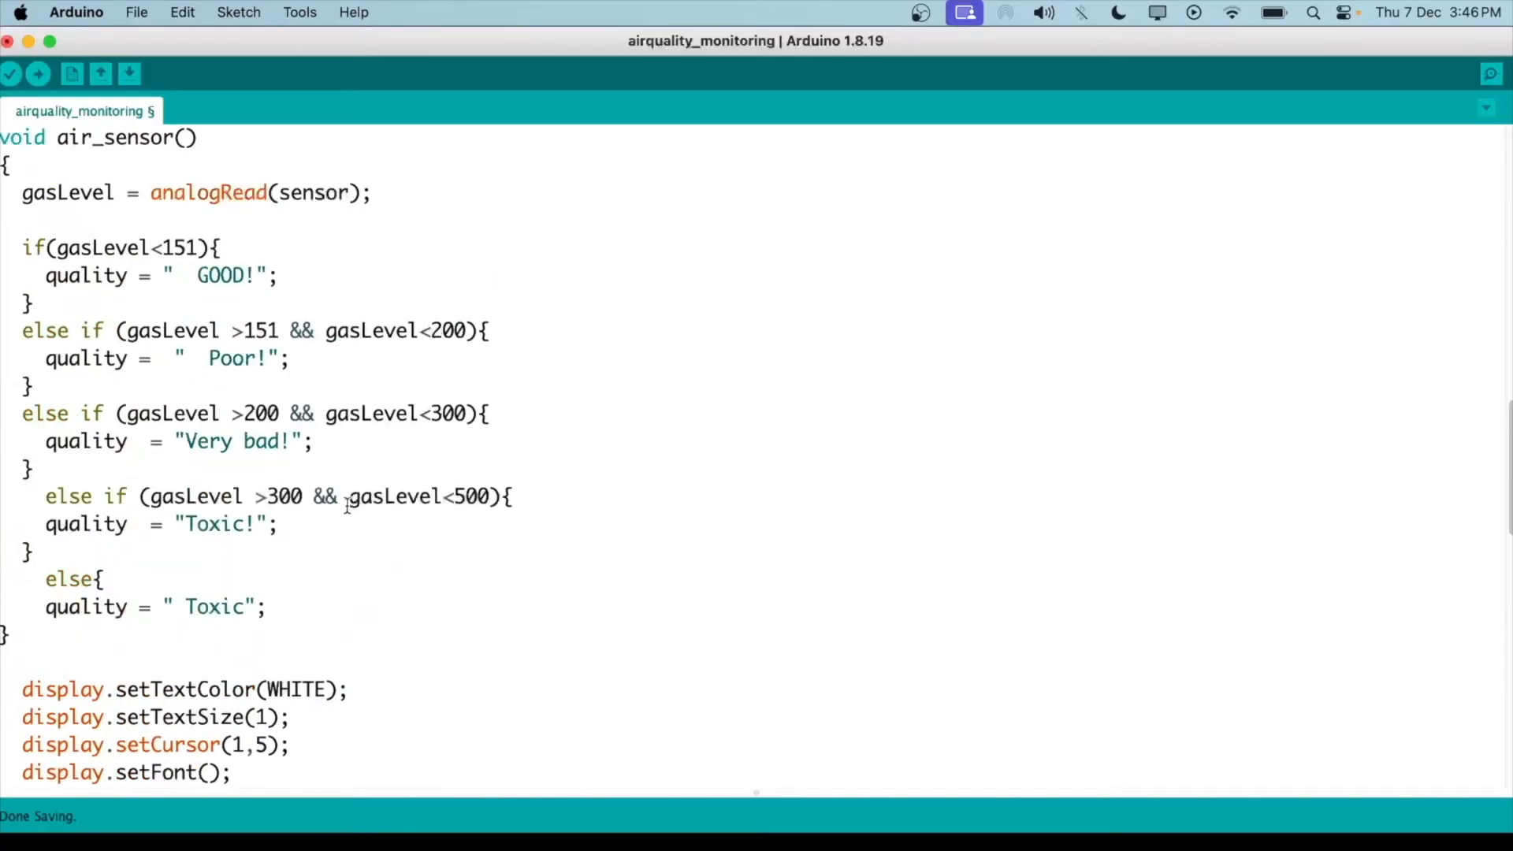
scroll("down", 3)
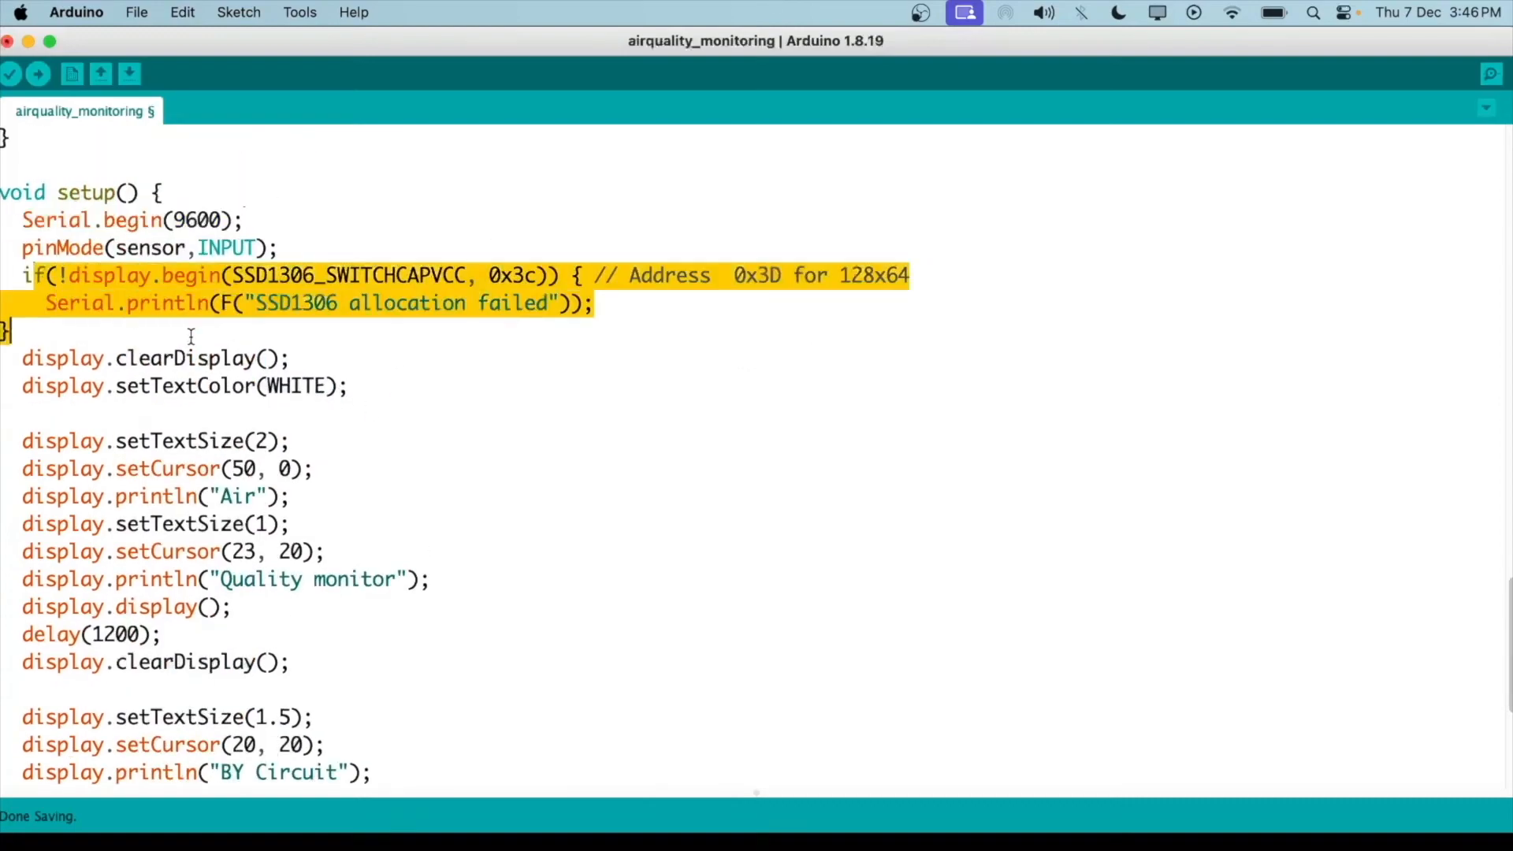
scroll("down", 3)
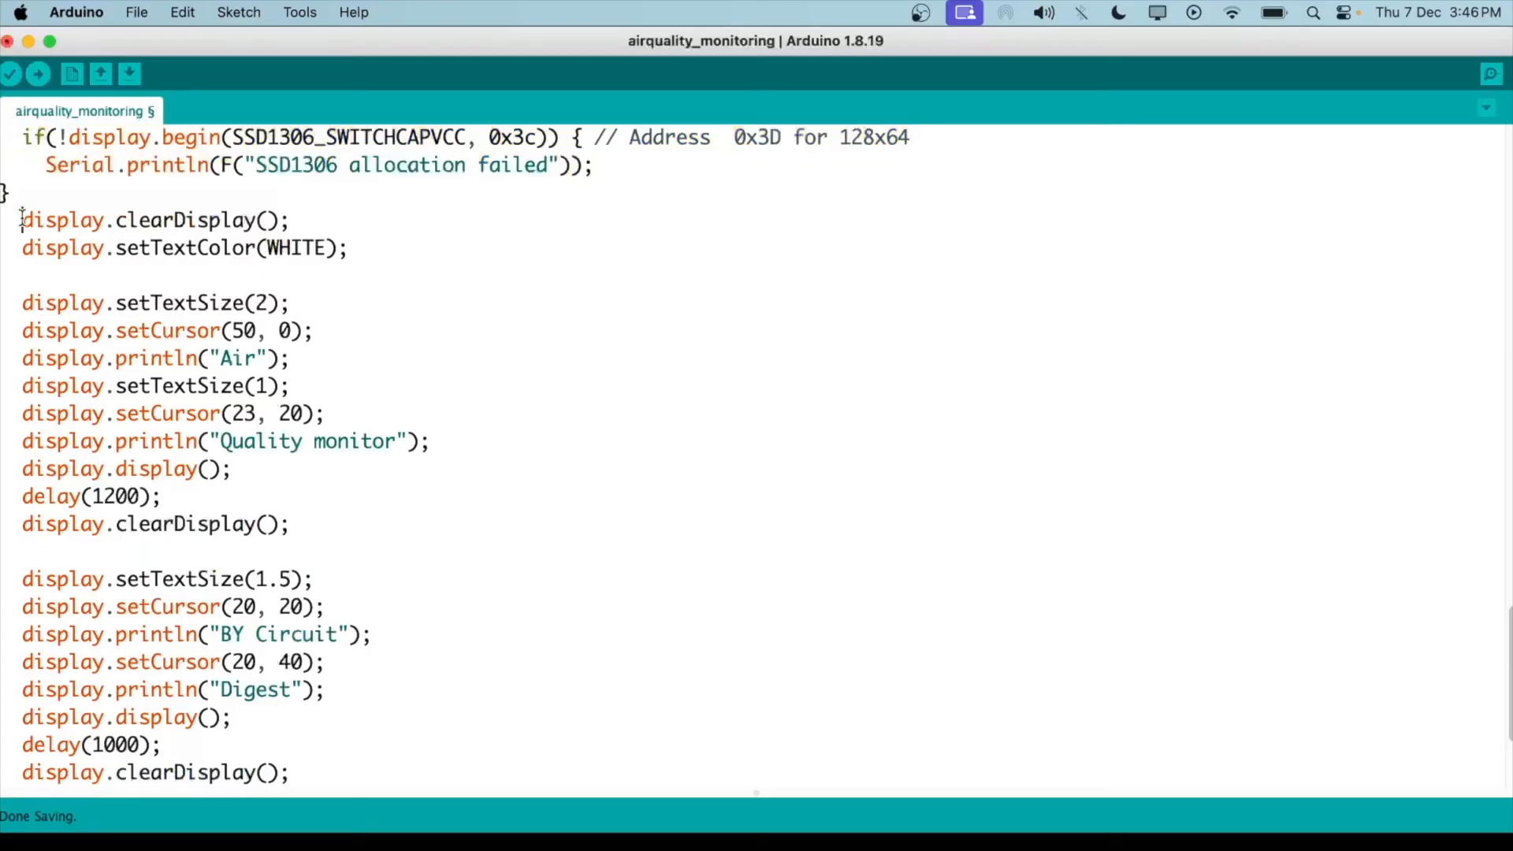
left_click_drag(21, 220, 291, 523)
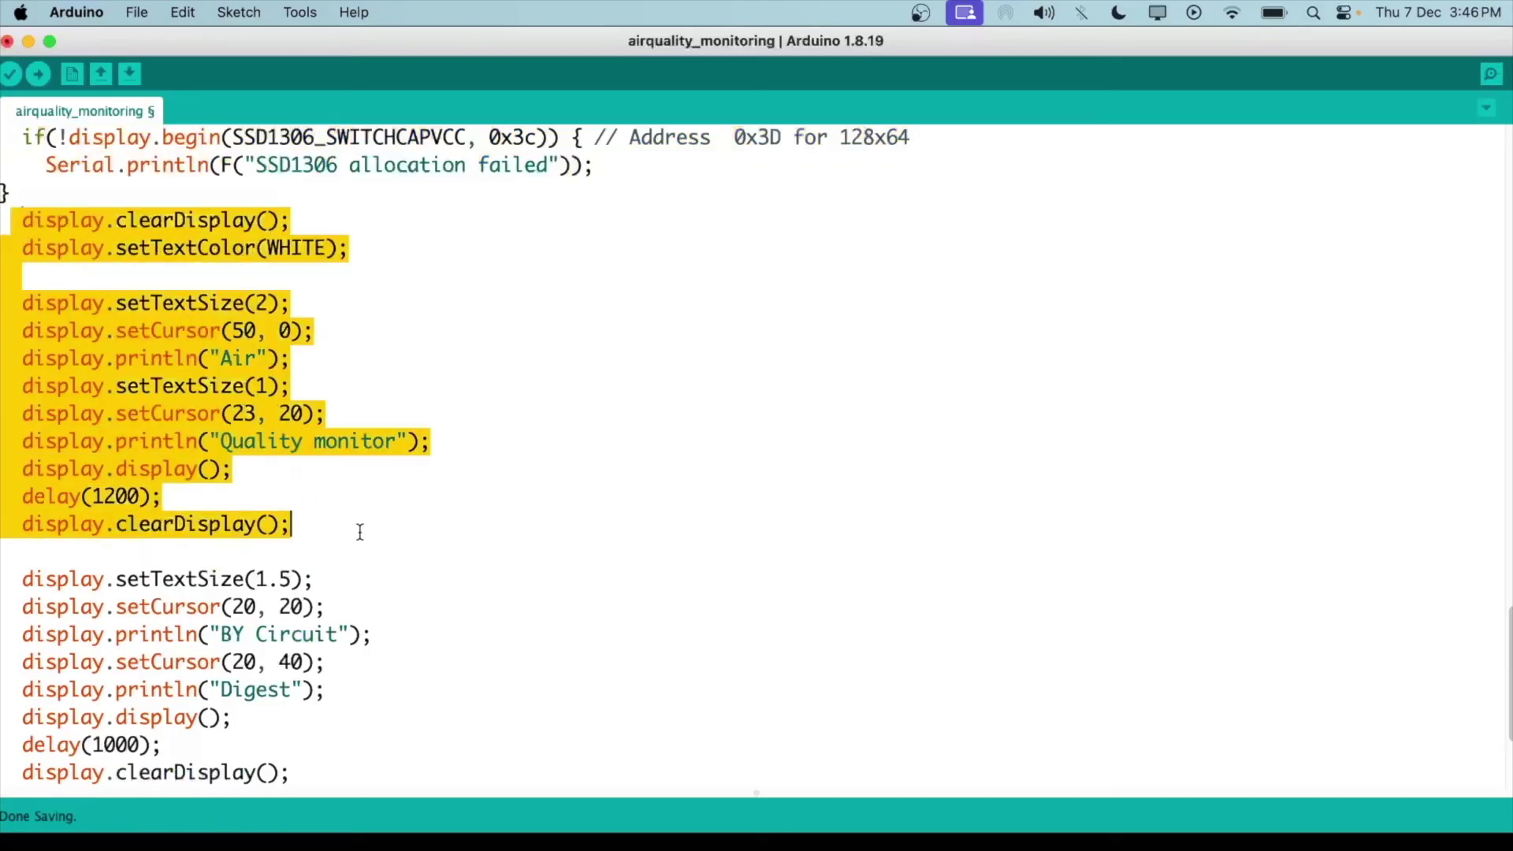
scroll("down", 3)
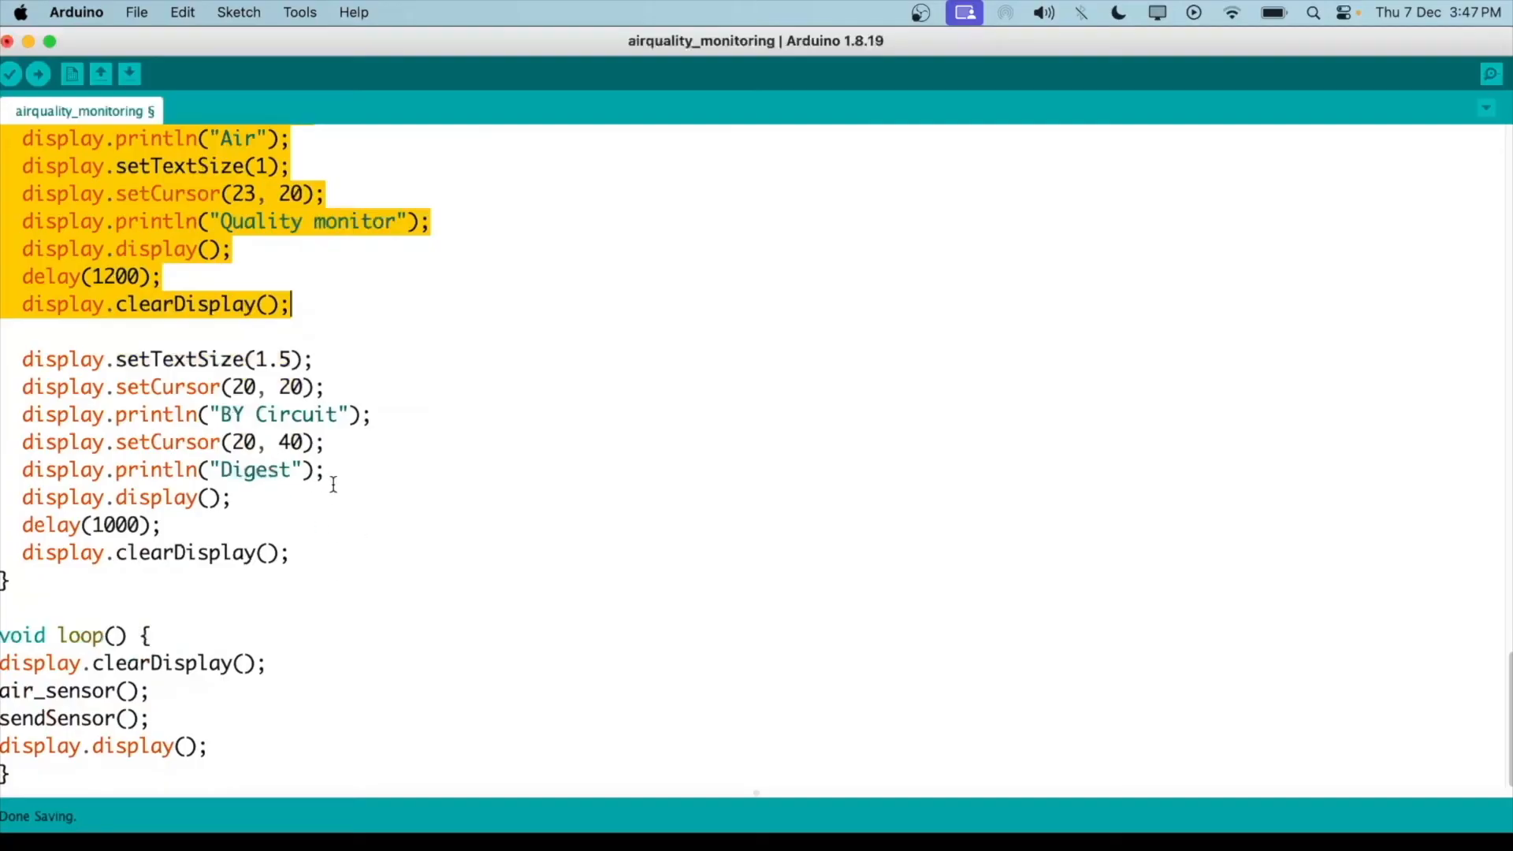
left_click(110, 441)
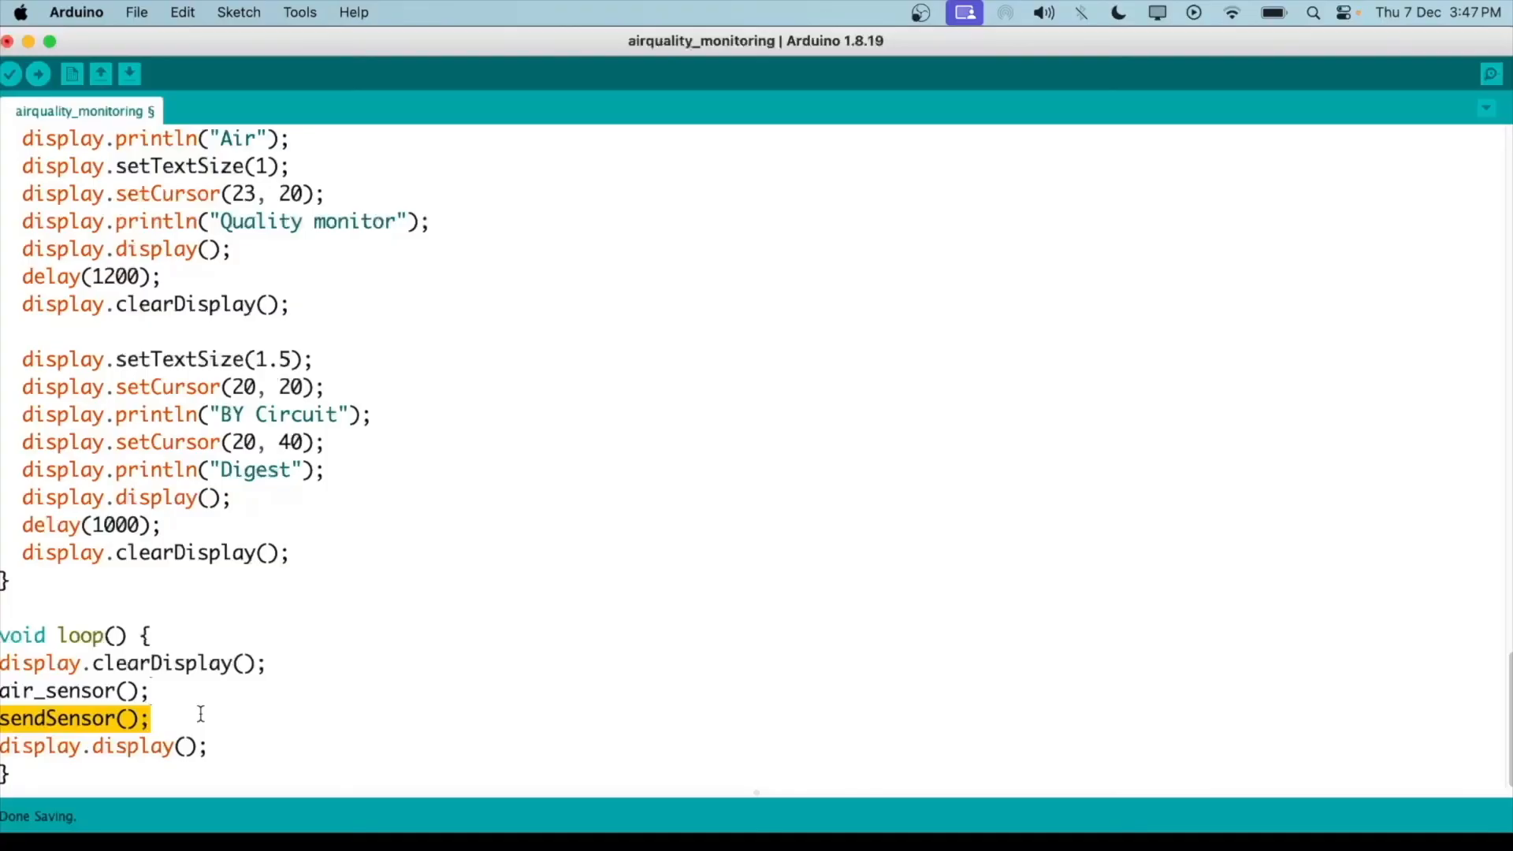
double_click(126, 745)
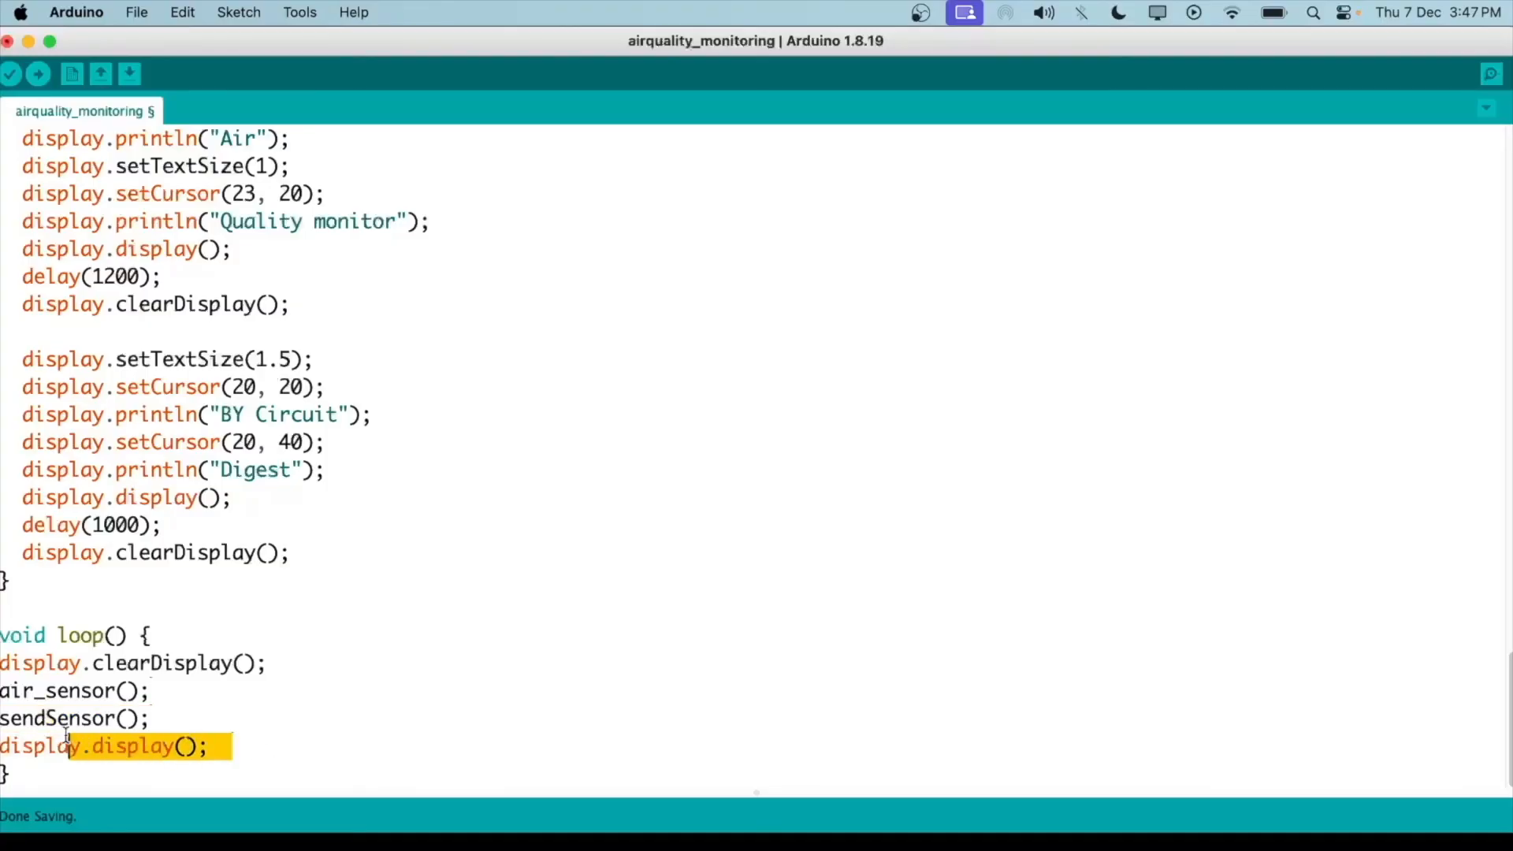